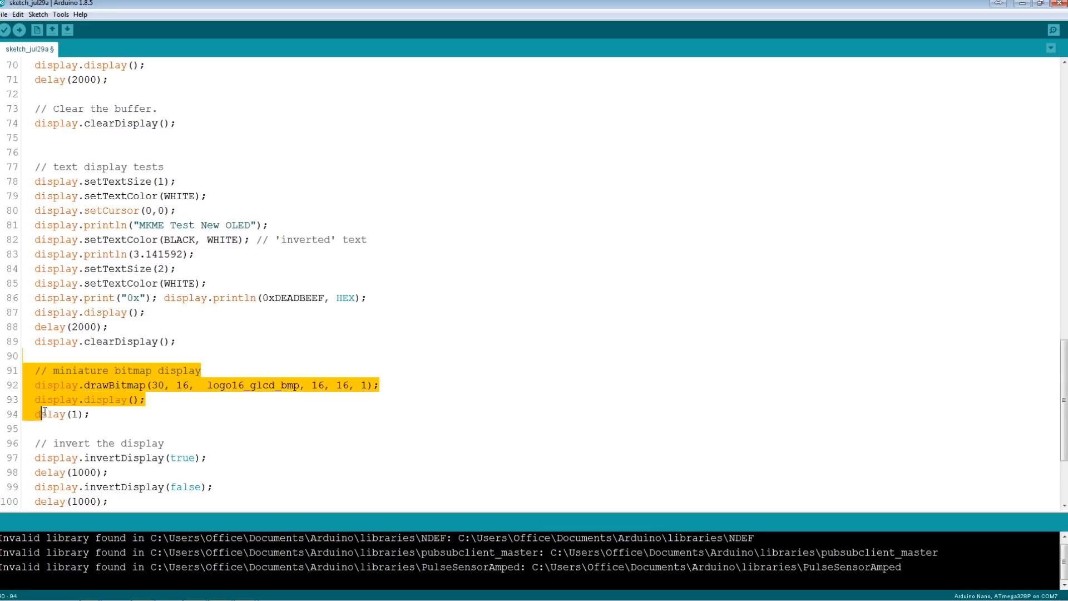
# - Scroll through the sketch to review the text display tests now inside loop()
pyautogui.scroll(-3)
pyautogui.write('void loop() {')
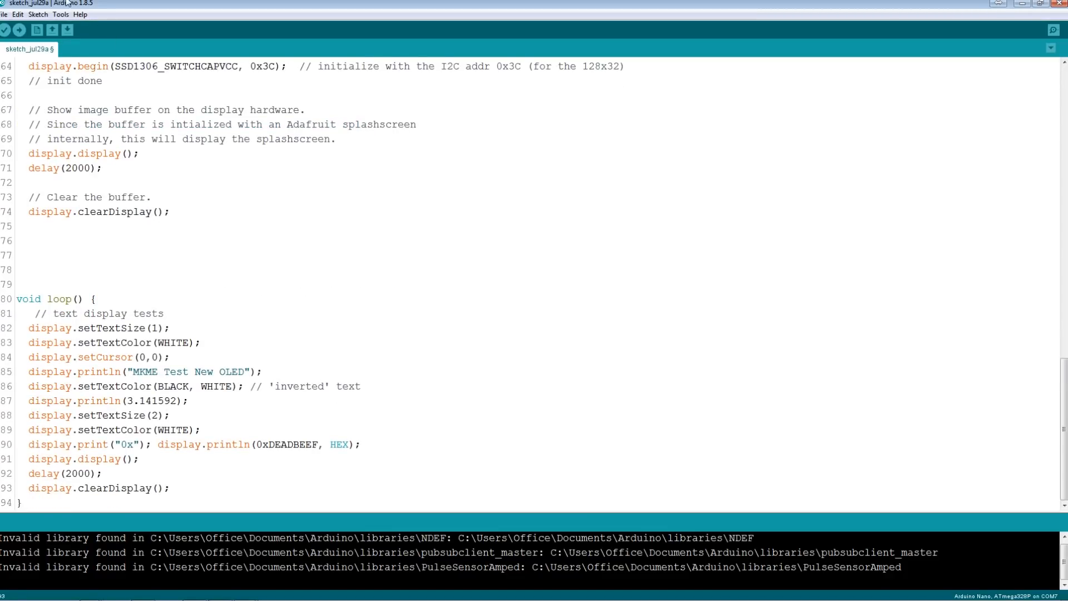
# - Save the sketch as Erics_OLED_Print_Text in the 128x32_OLED_SSD1306 folder
pyautogui.click(4, 15)
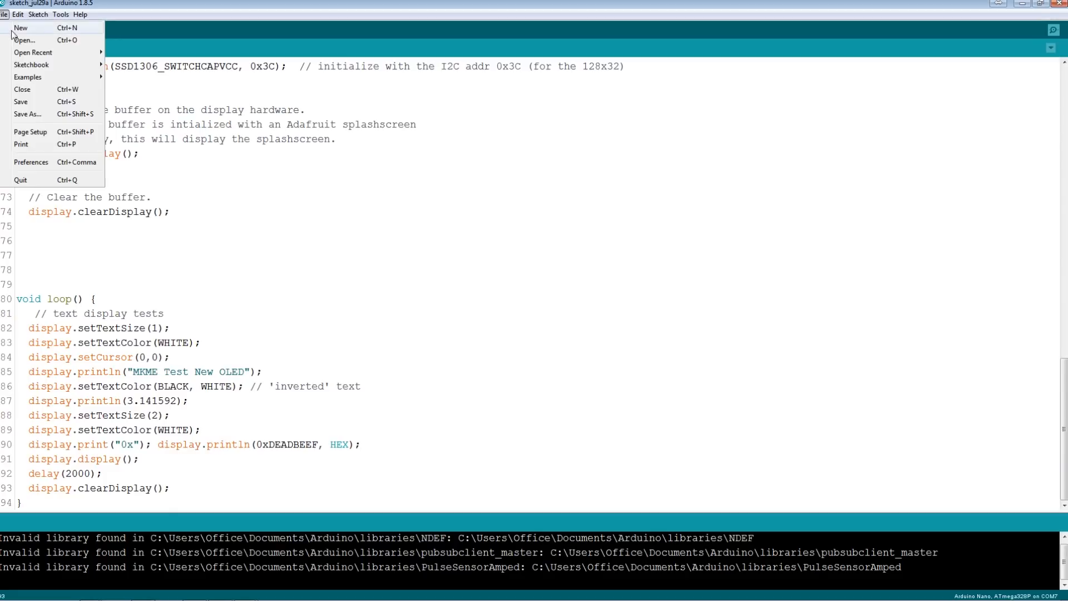
pyautogui.click(28, 113)
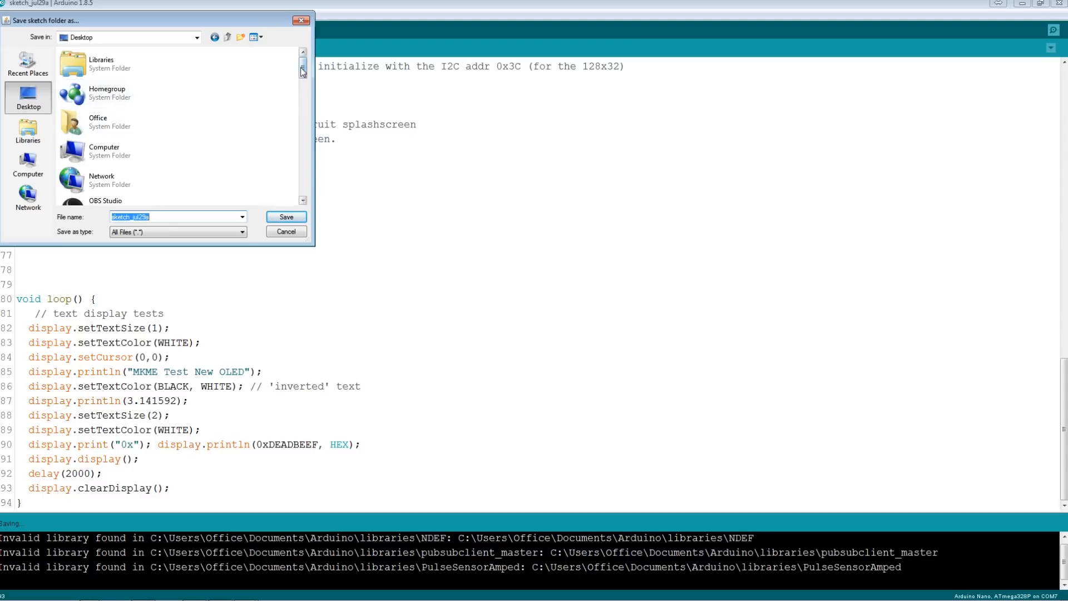
pyautogui.scroll(-3)
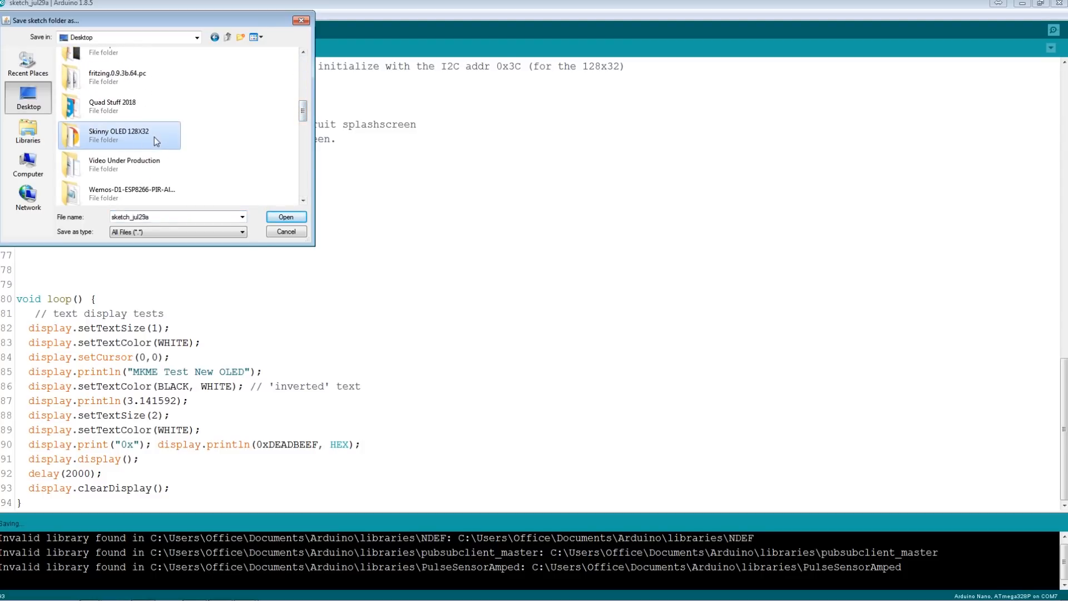
pyautogui.doubleClick(119, 135)
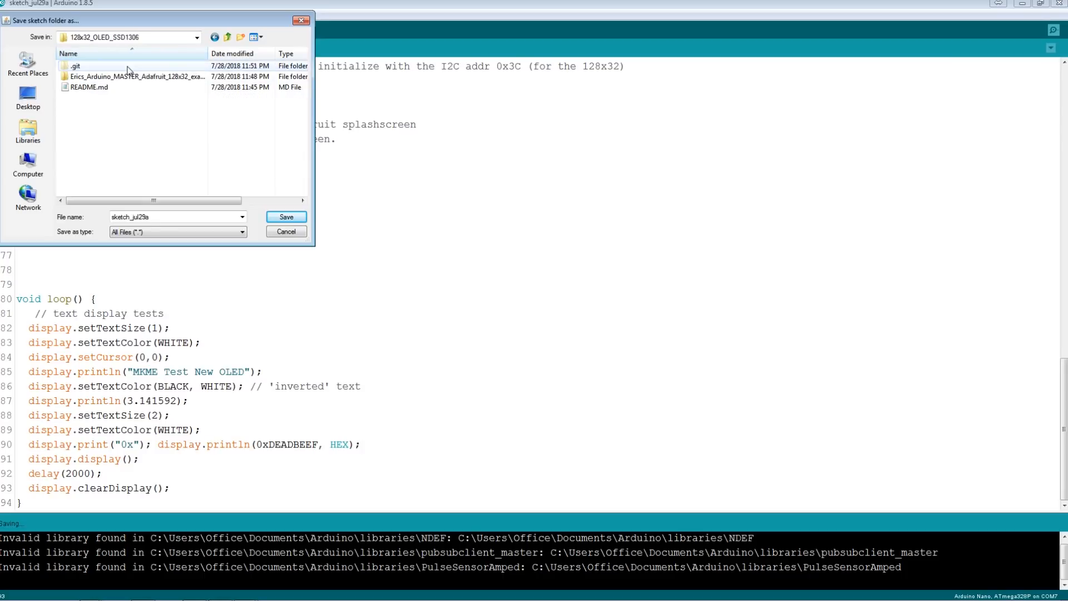
pyautogui.click(176, 217)
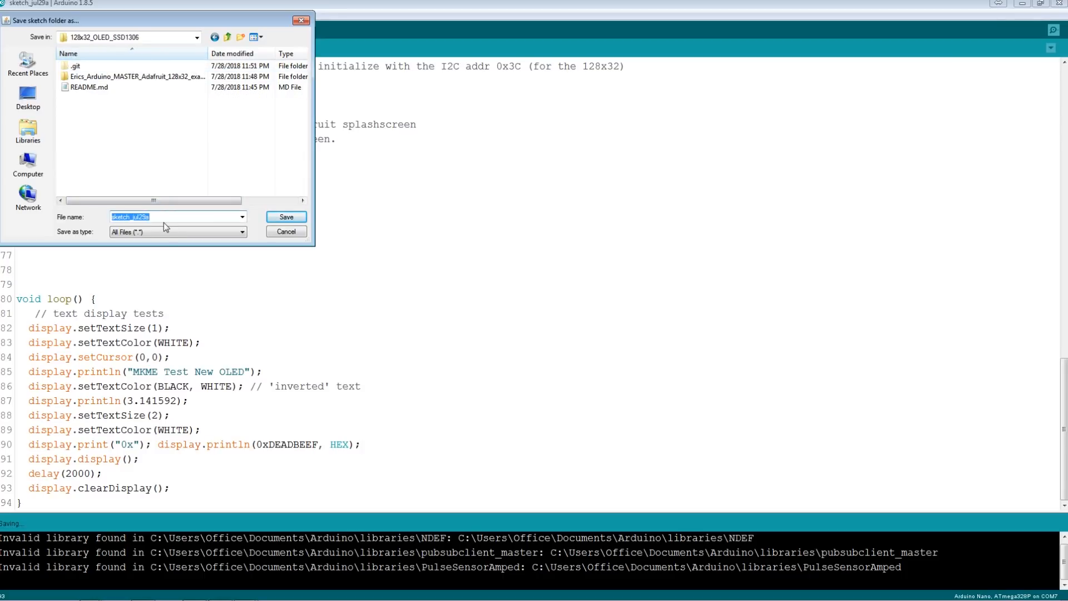
pyautogui.write('Erics OLED Print Te')
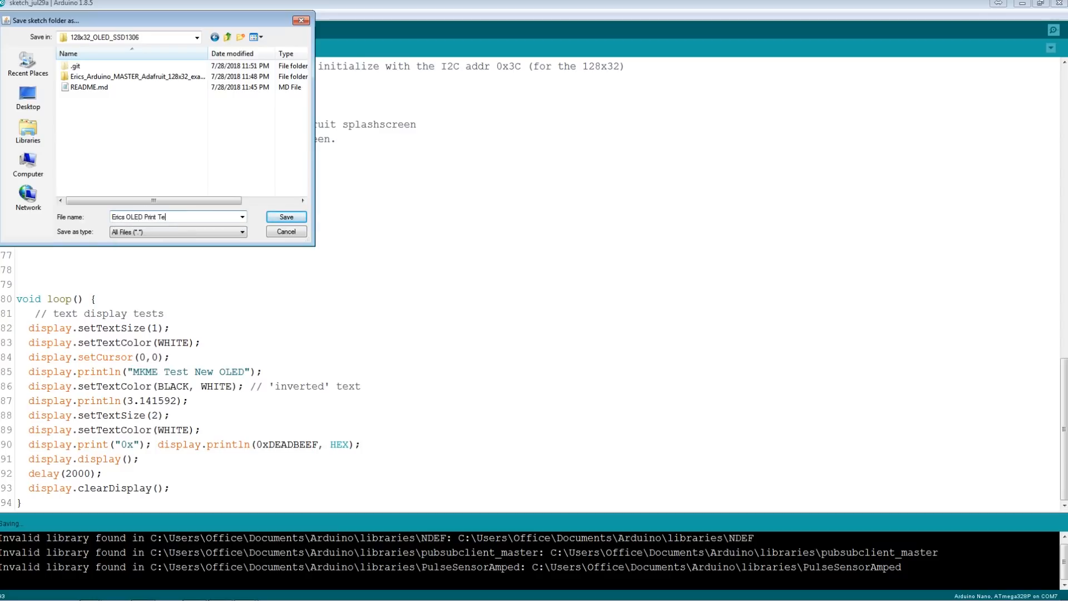
pyautogui.click(285, 217)
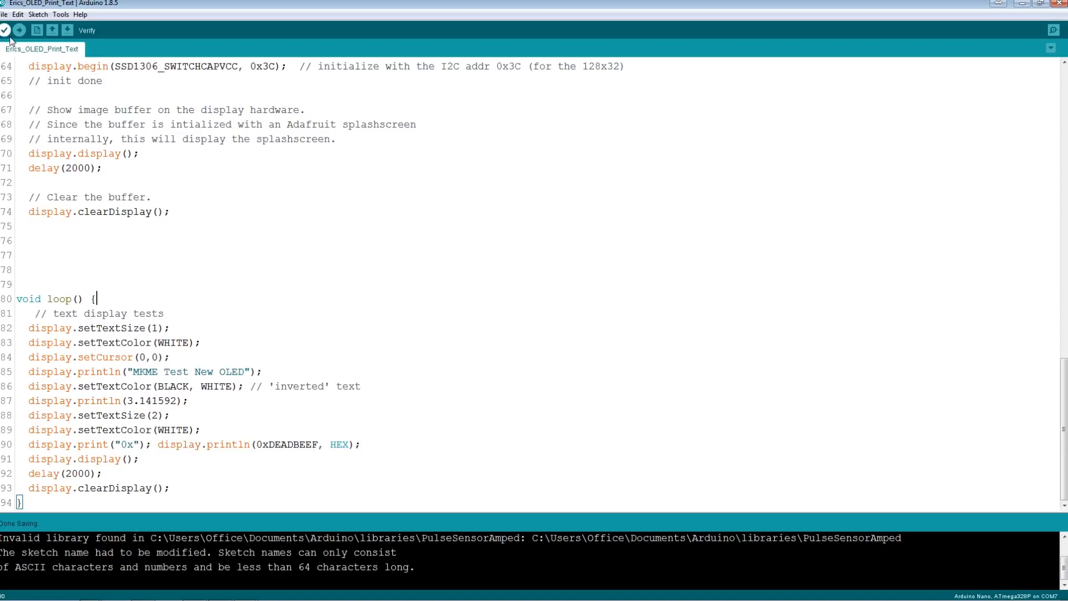
# - Verify the Erics_OLED_Print_Text sketch to check it compiles without errors
pyautogui.click(5, 29)
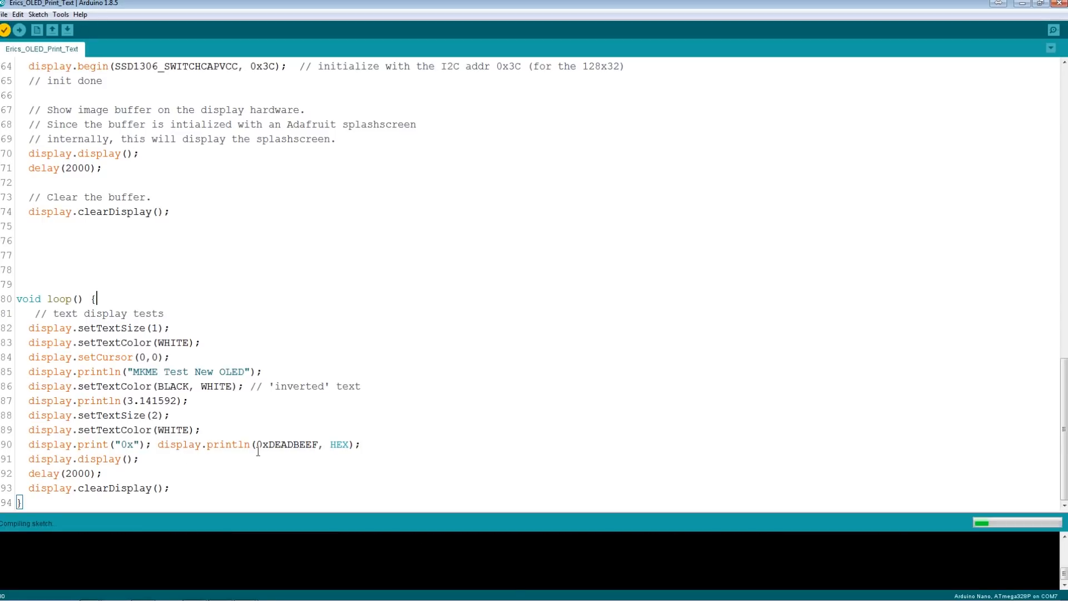